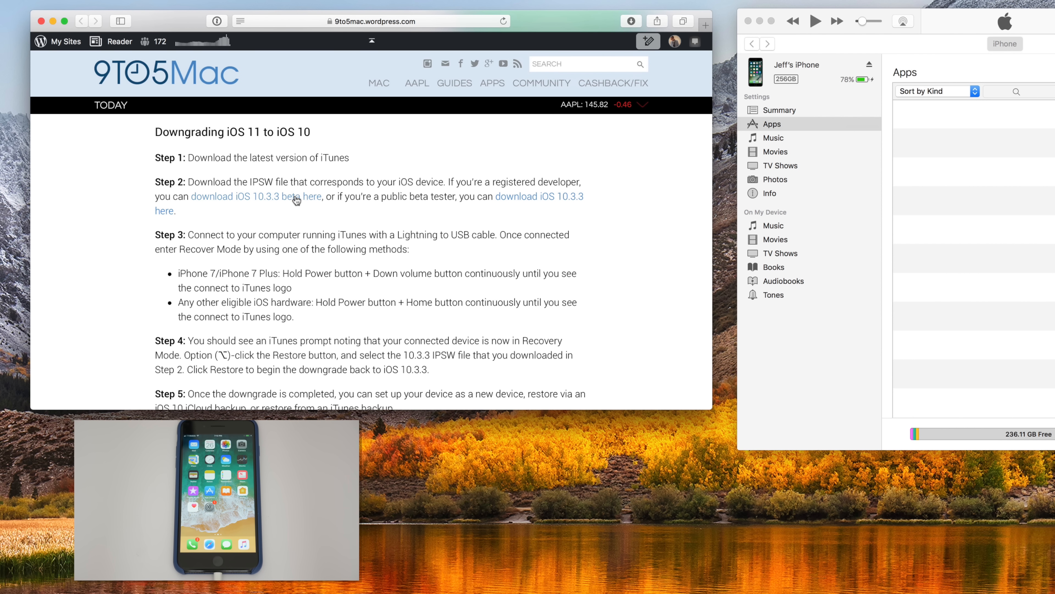
pyautogui.moveTo(532, 201)
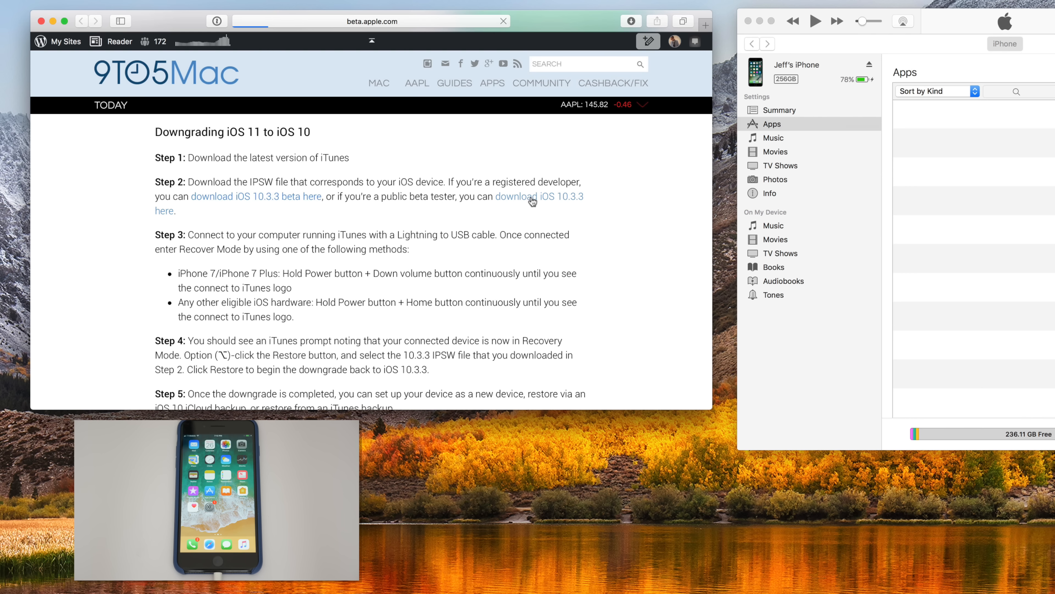
# Follow the 9to5Mac guide's 'download iOS 10.3.3 here' link for public beta testers
pyautogui.click(530, 200)
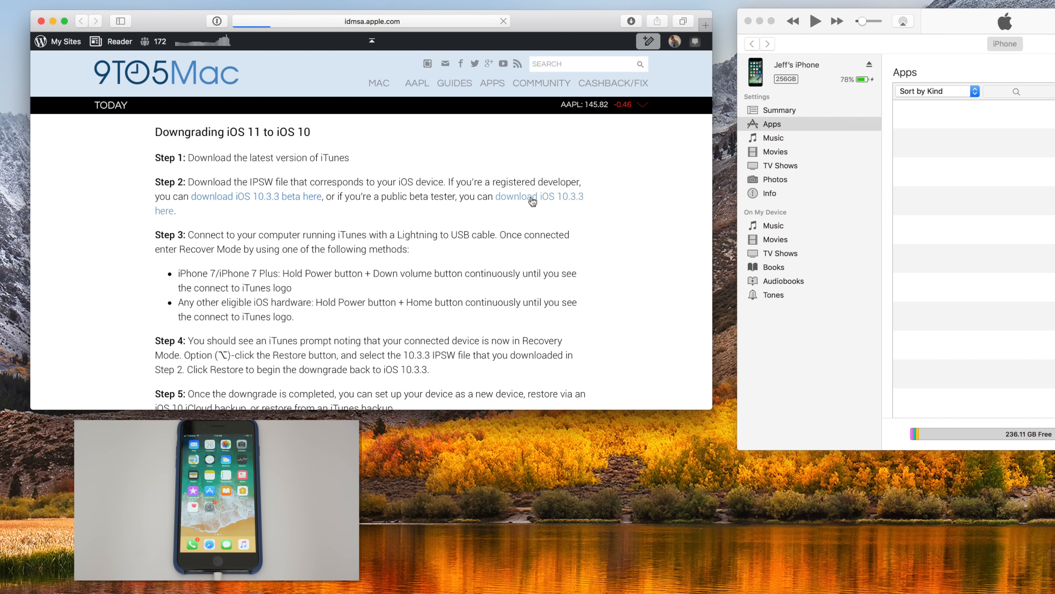
pyautogui.click(531, 199)
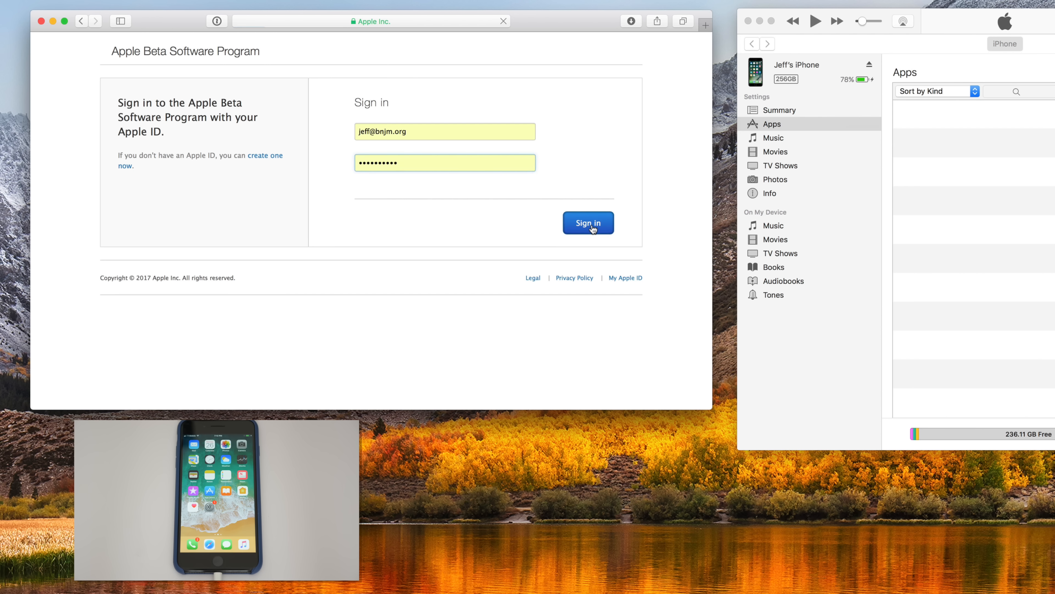
# Sign in to the Apple Beta Software Program, reach the iOS 10.3.3 restore images, and minimize Safari
pyautogui.click(588, 223)
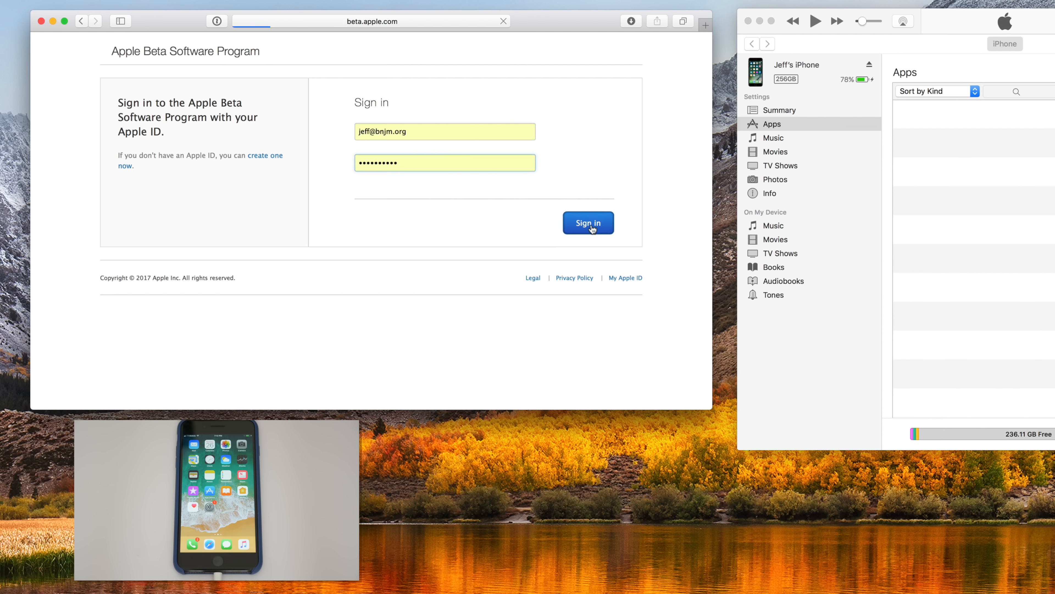
pyautogui.click(588, 223)
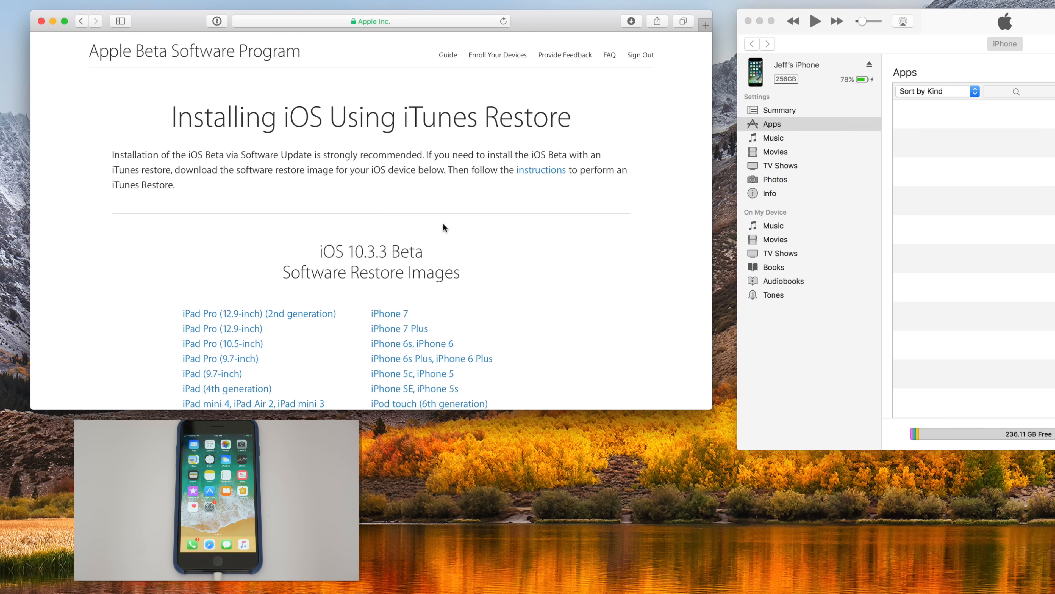
pyautogui.moveTo(320, 219)
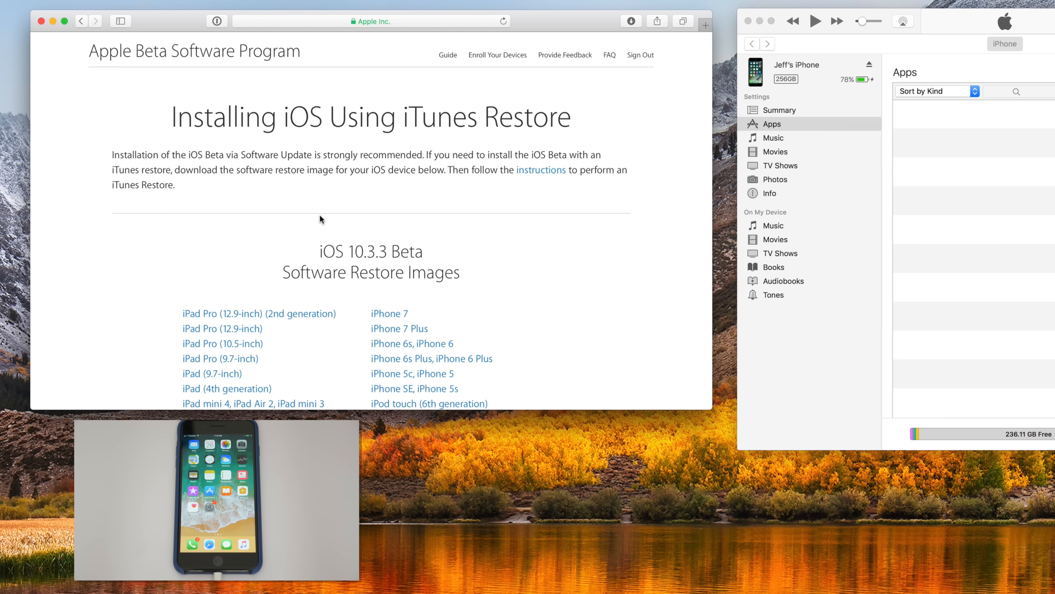
pyautogui.scroll(-3)
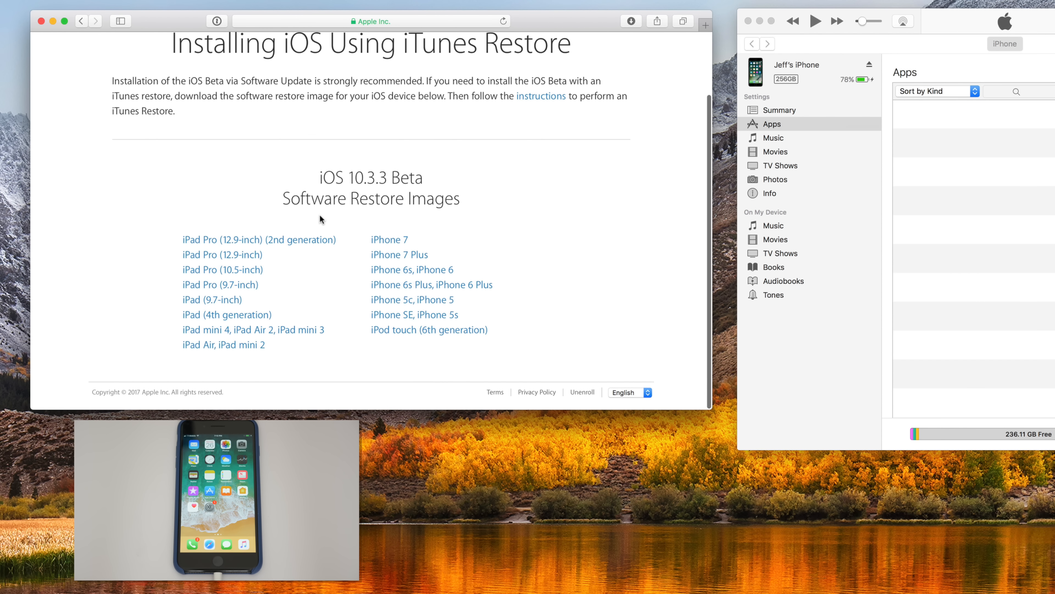
pyautogui.moveTo(416, 339)
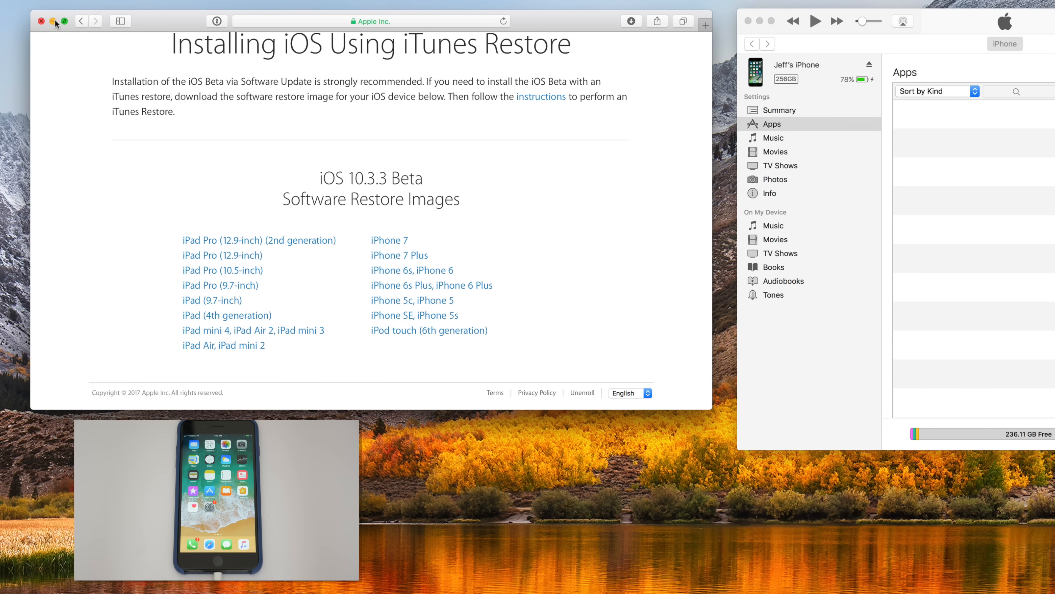
pyautogui.click(42, 21)
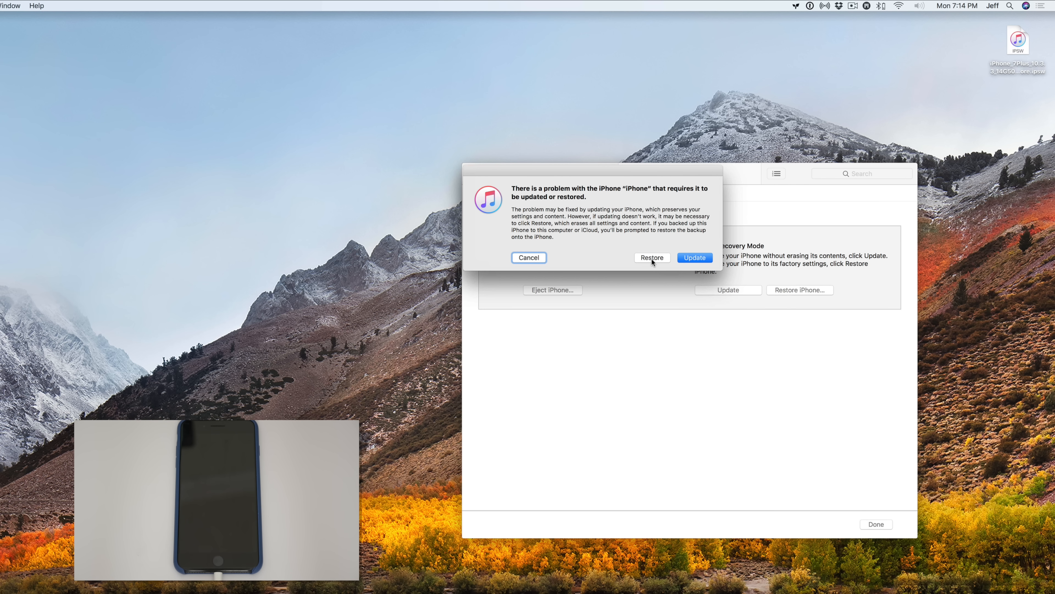
# Restore the iPhone 7 Plus from the iPhone_7Plus_10.3.3 IPSW on the Desktop, confirming erase and restore
pyautogui.click(652, 258)
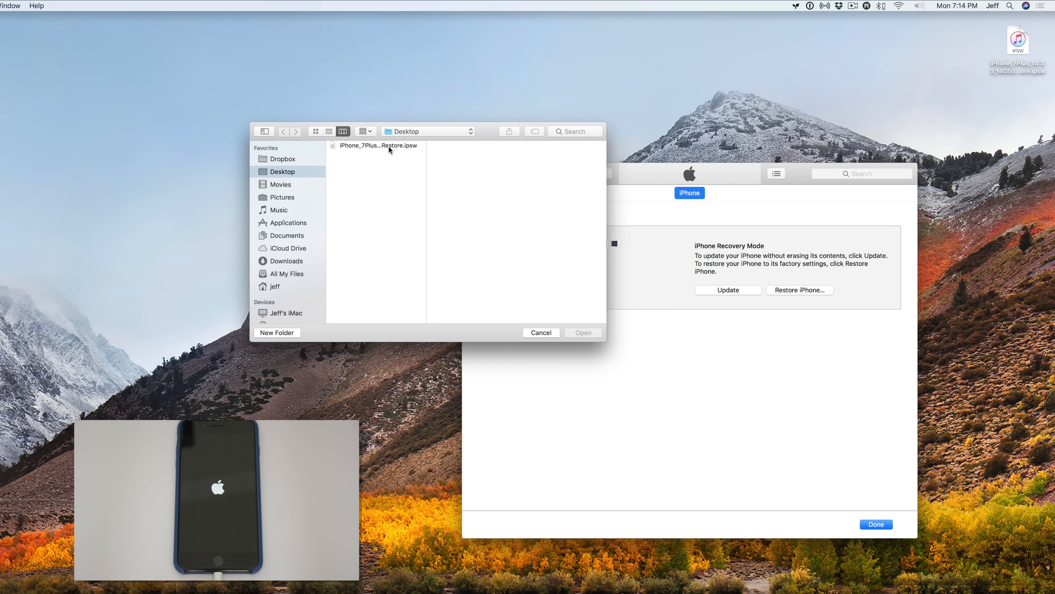
pyautogui.click(376, 145)
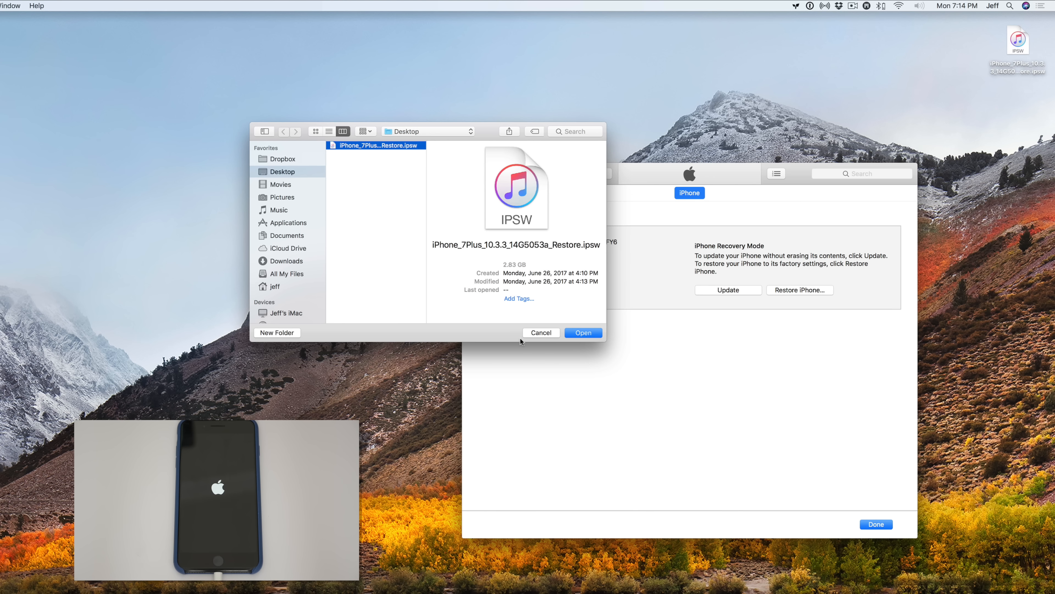
pyautogui.click(583, 333)
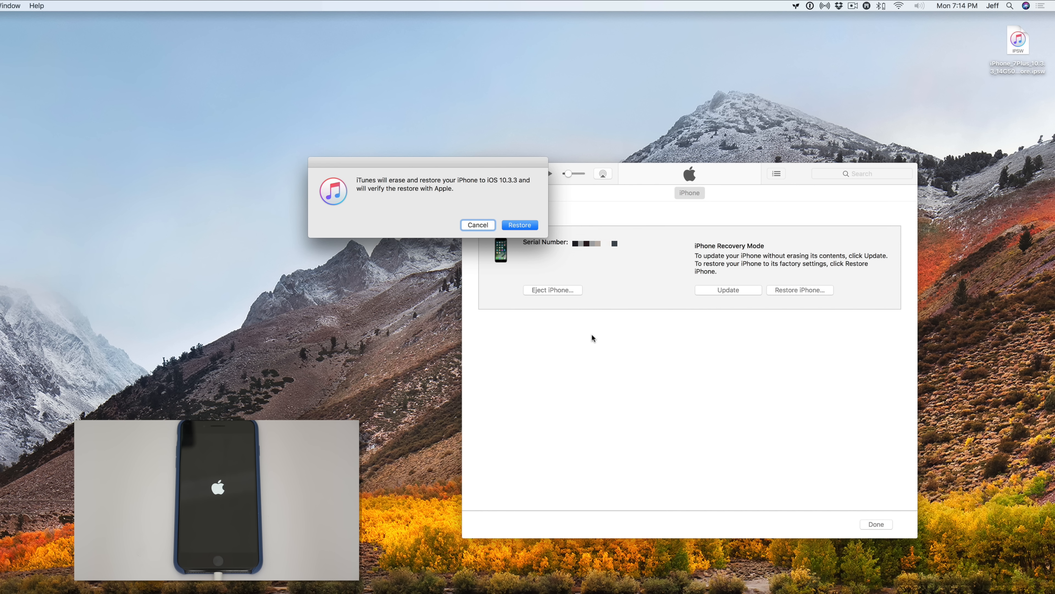
pyautogui.moveTo(584, 329)
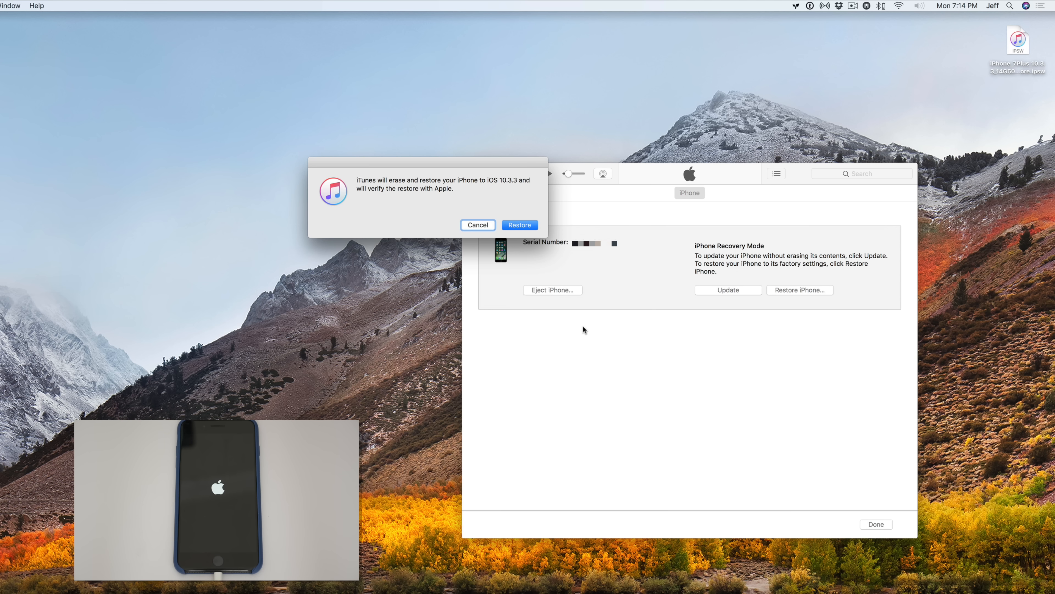
pyautogui.click(519, 225)
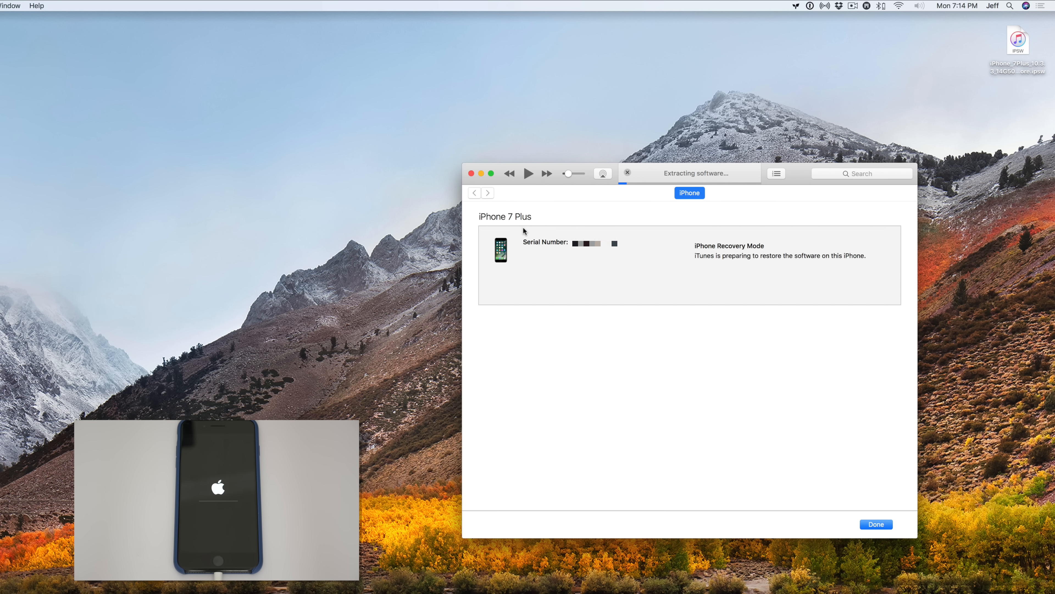